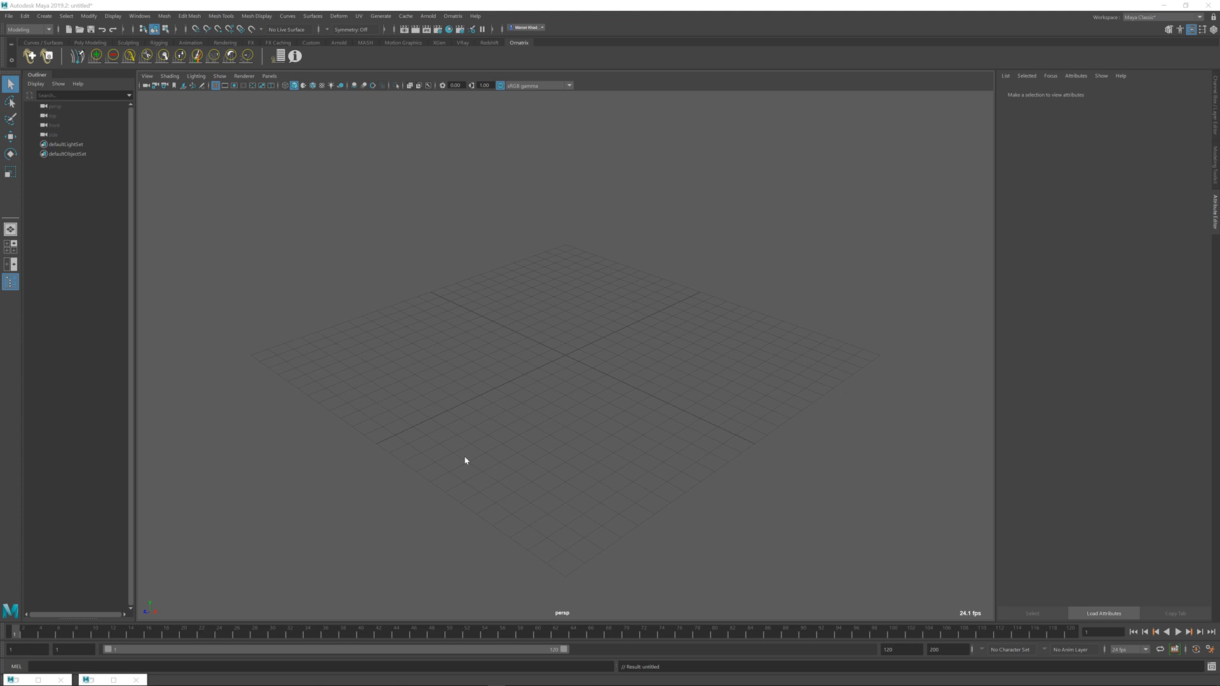
pyautogui.moveTo(439, 421)
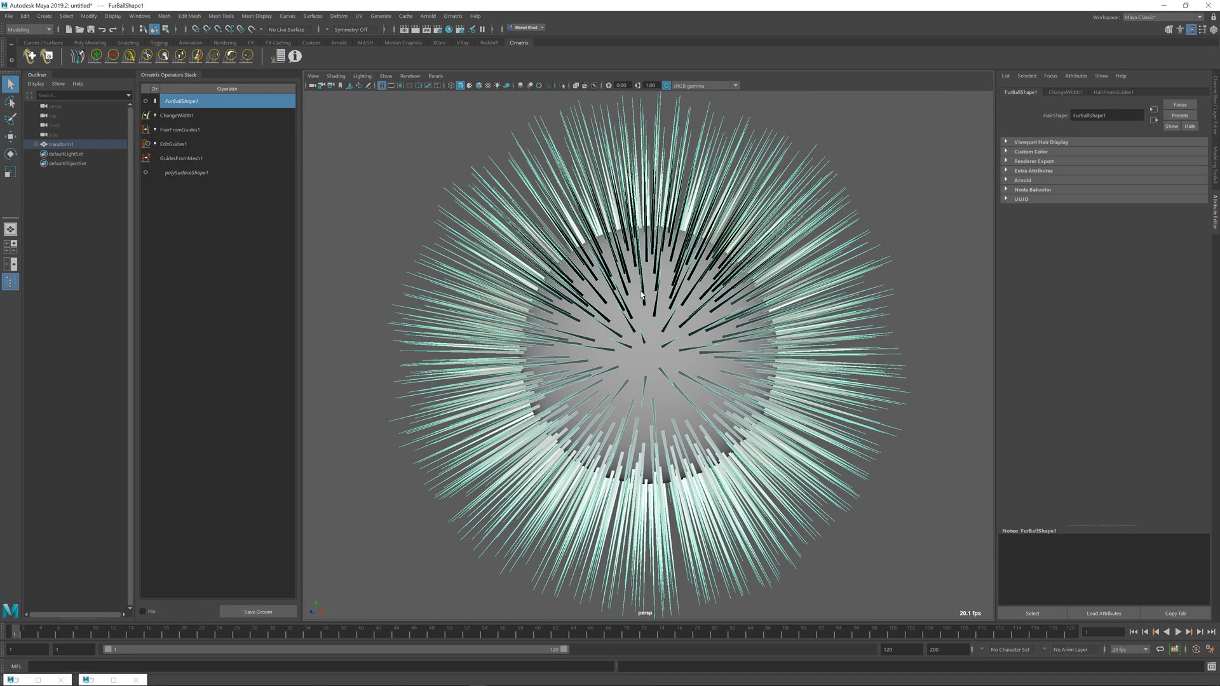
pyautogui.moveTo(613, 406)
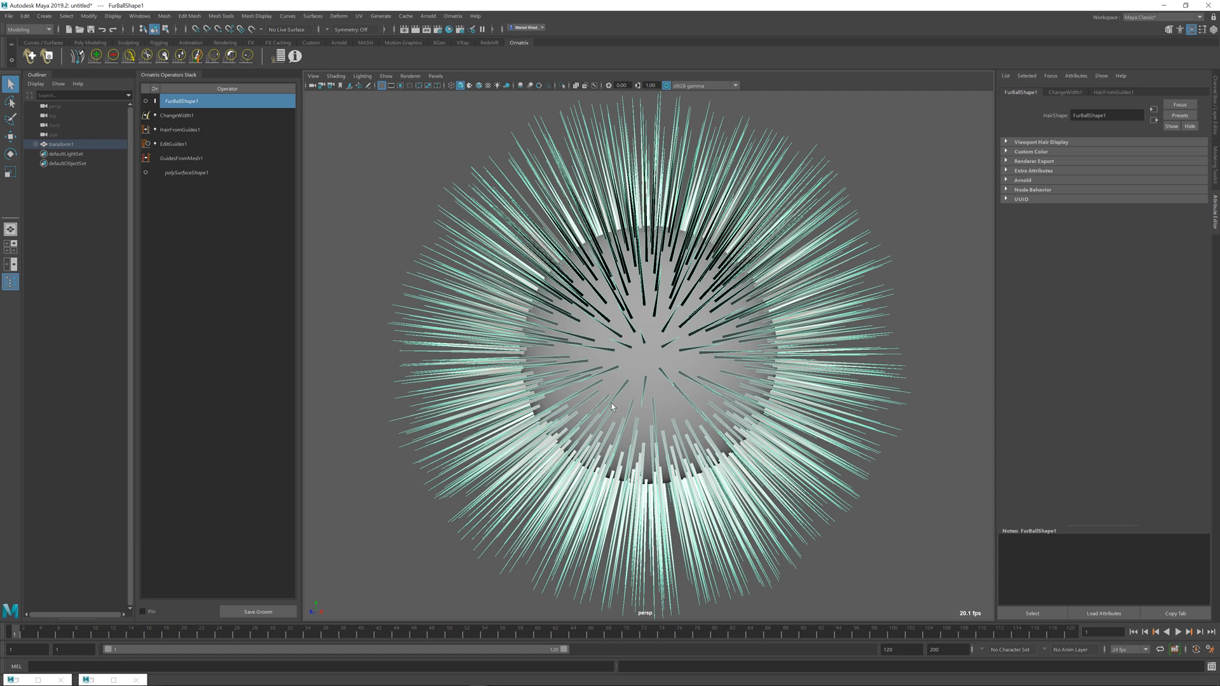
pyautogui.moveTo(784, 248)
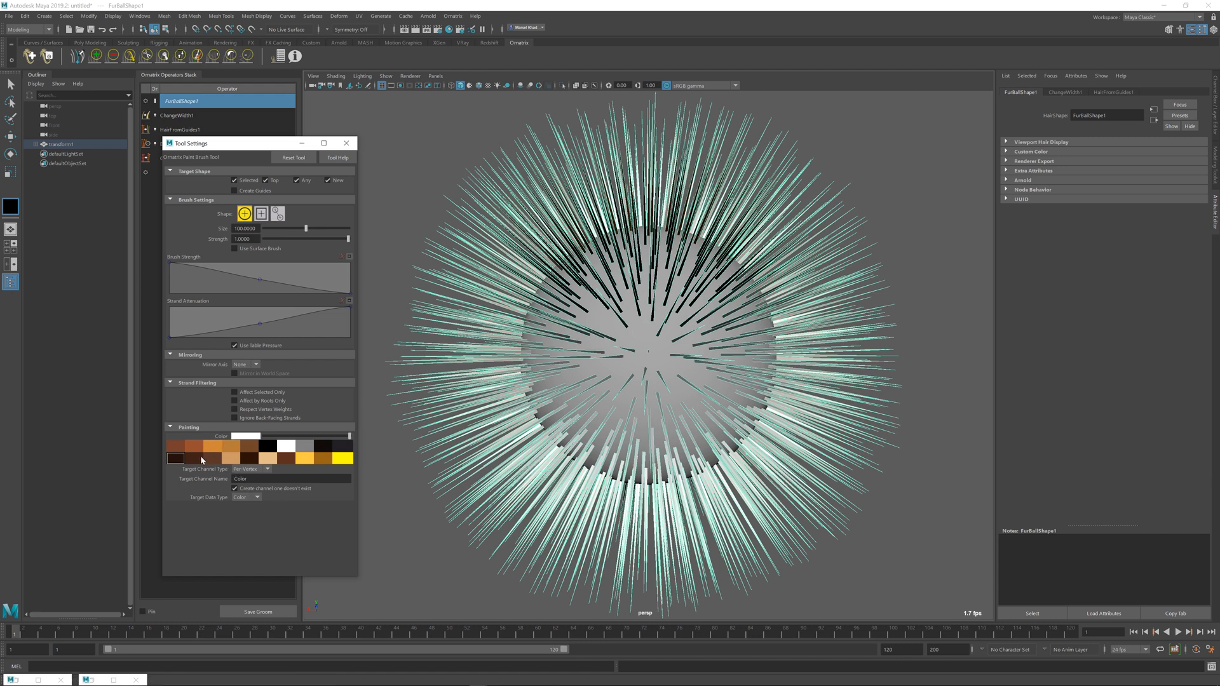
pyautogui.moveTo(218, 488)
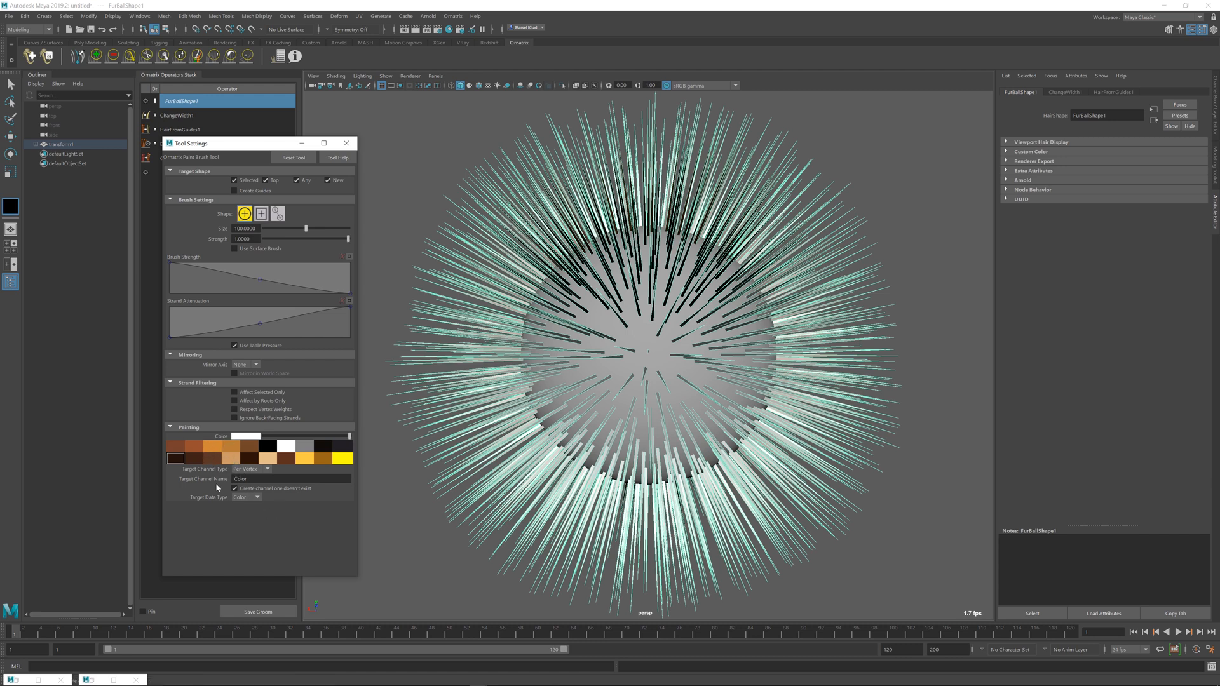
# Pick yellow in the Painting palette as the hair paint colour for the upper strands
pyautogui.click(232, 458)
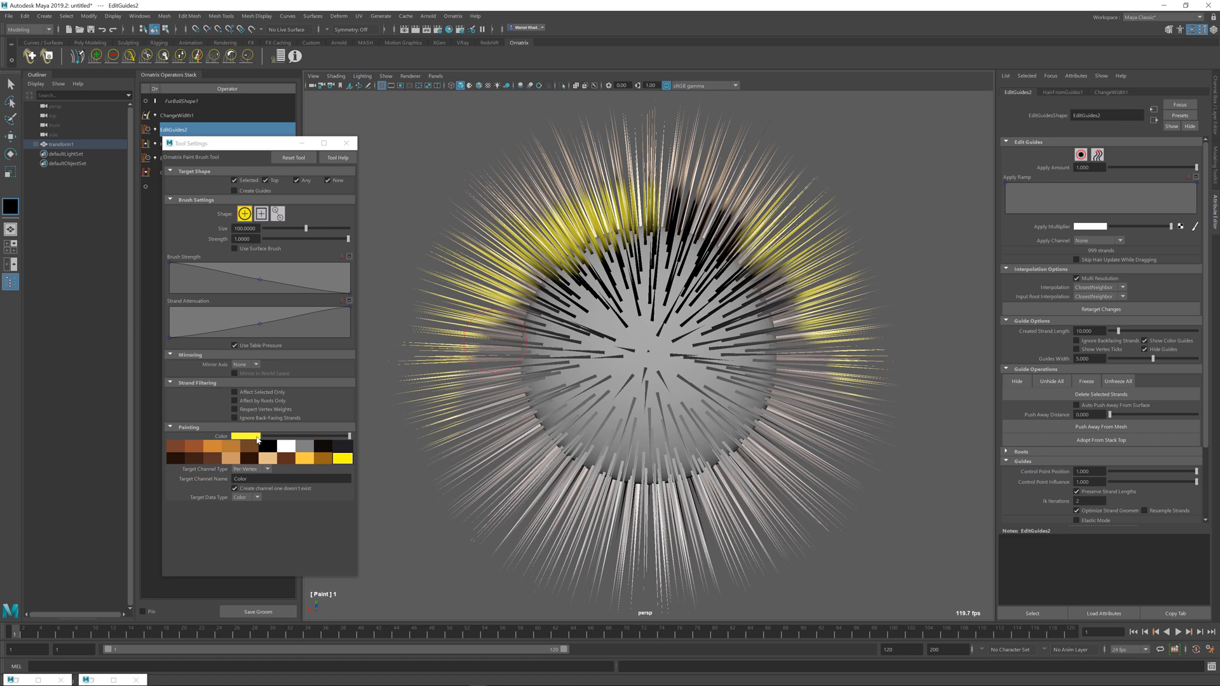
# Switch the paint colour to green and brush it over the middle and lower strands
pyautogui.click(247, 435)
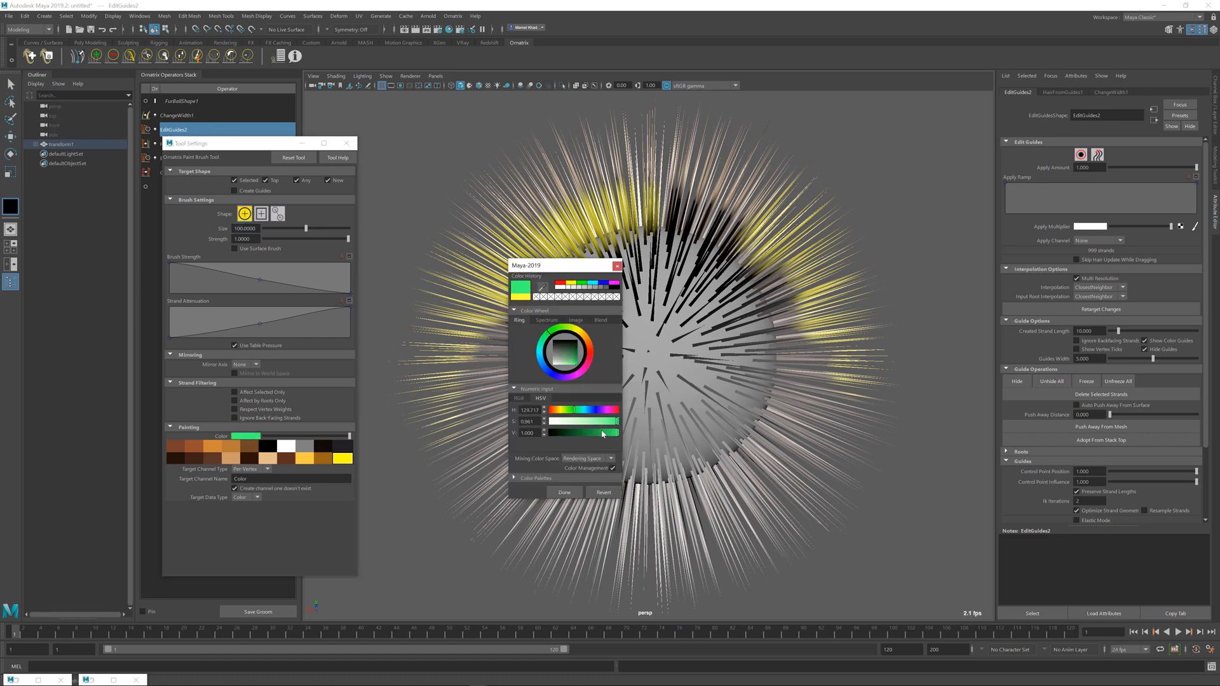
pyautogui.click(563, 492)
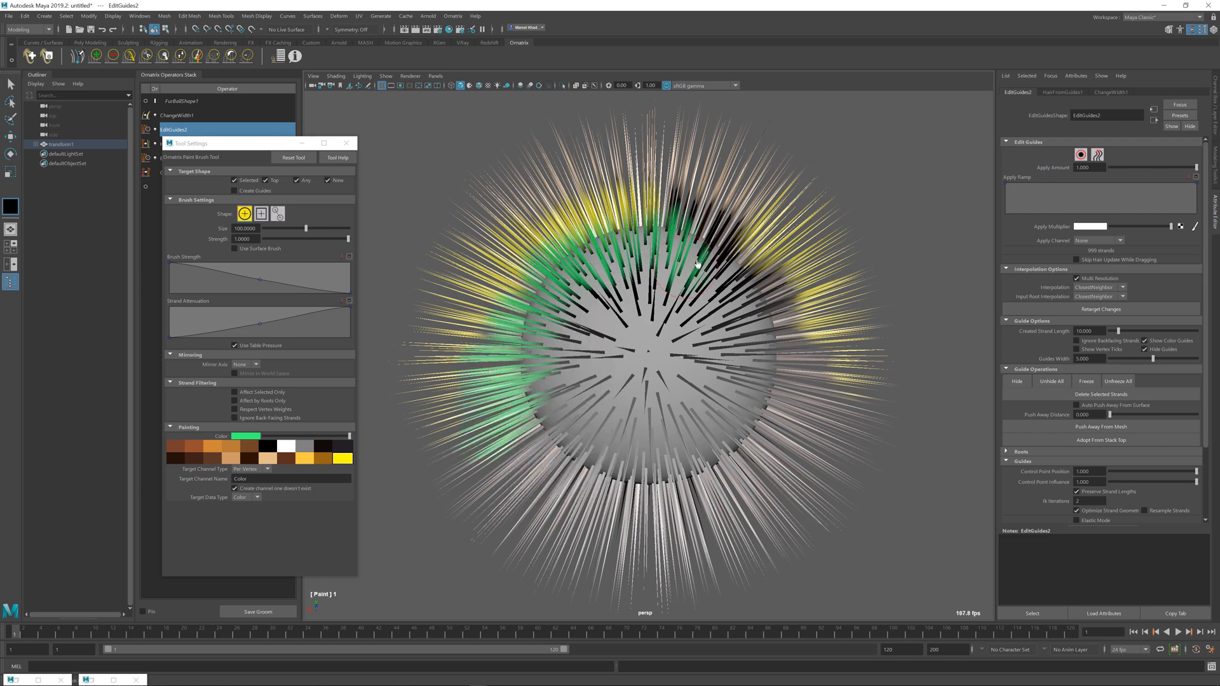
pyautogui.moveTo(696, 264); pyautogui.dragTo(698, 526)
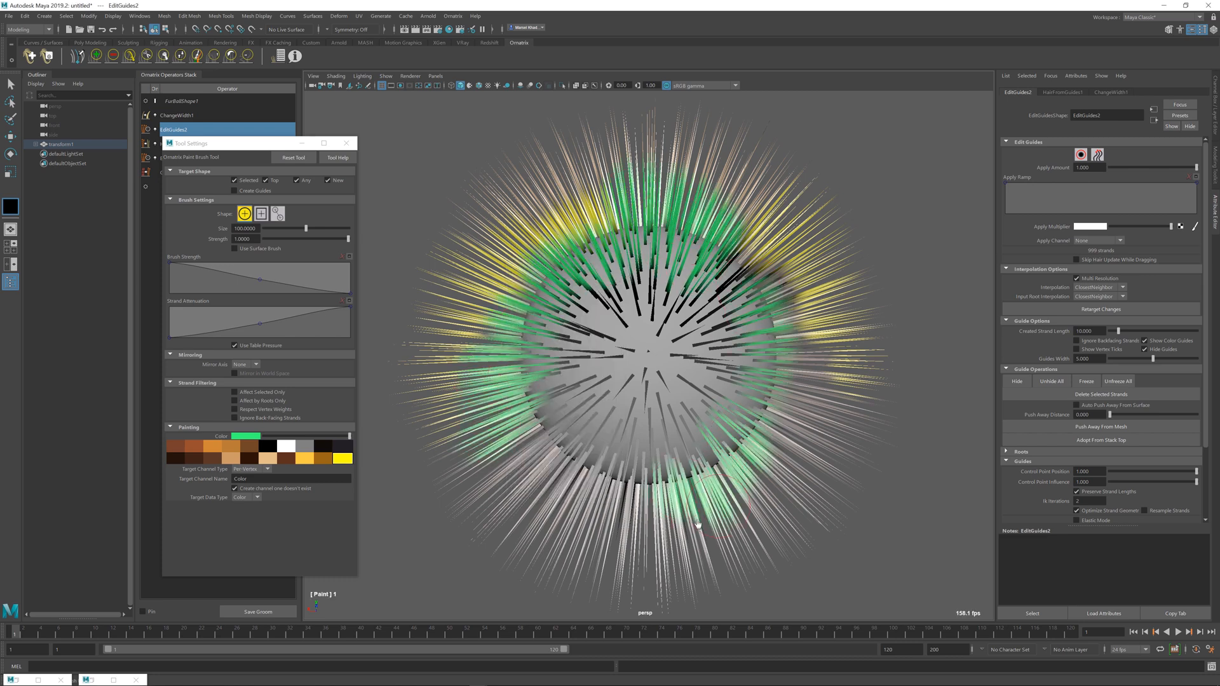
pyautogui.moveTo(696, 525); pyautogui.dragTo(552, 457)
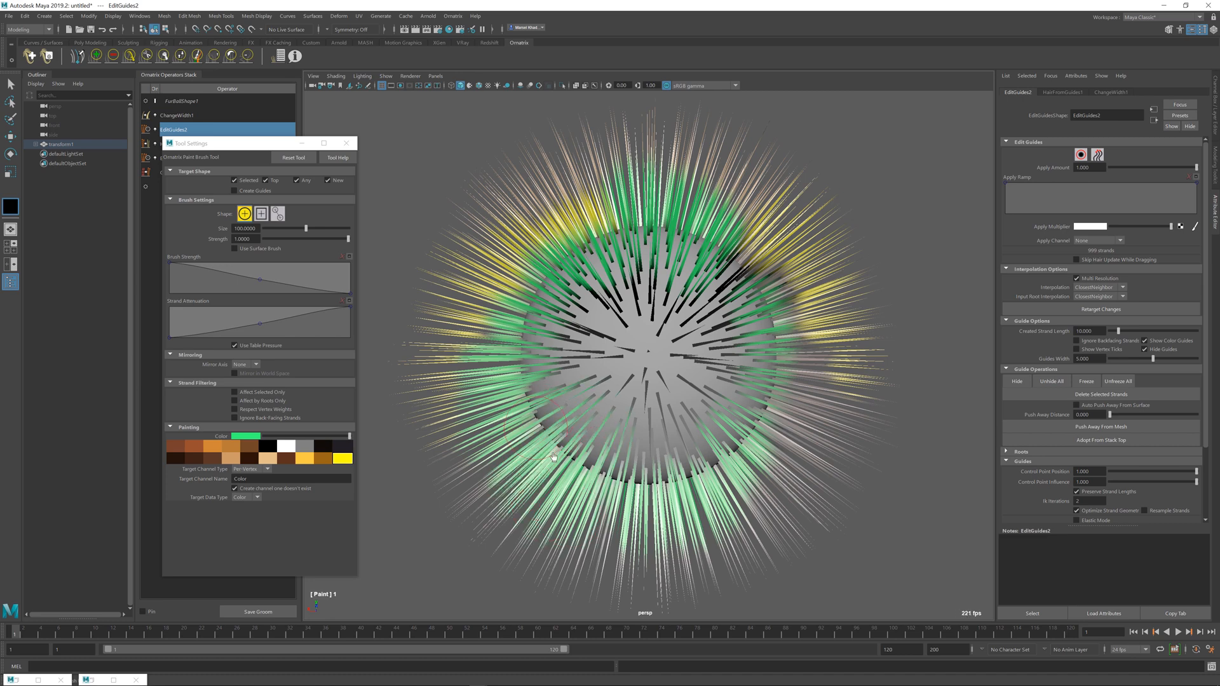
pyautogui.moveTo(685, 401)
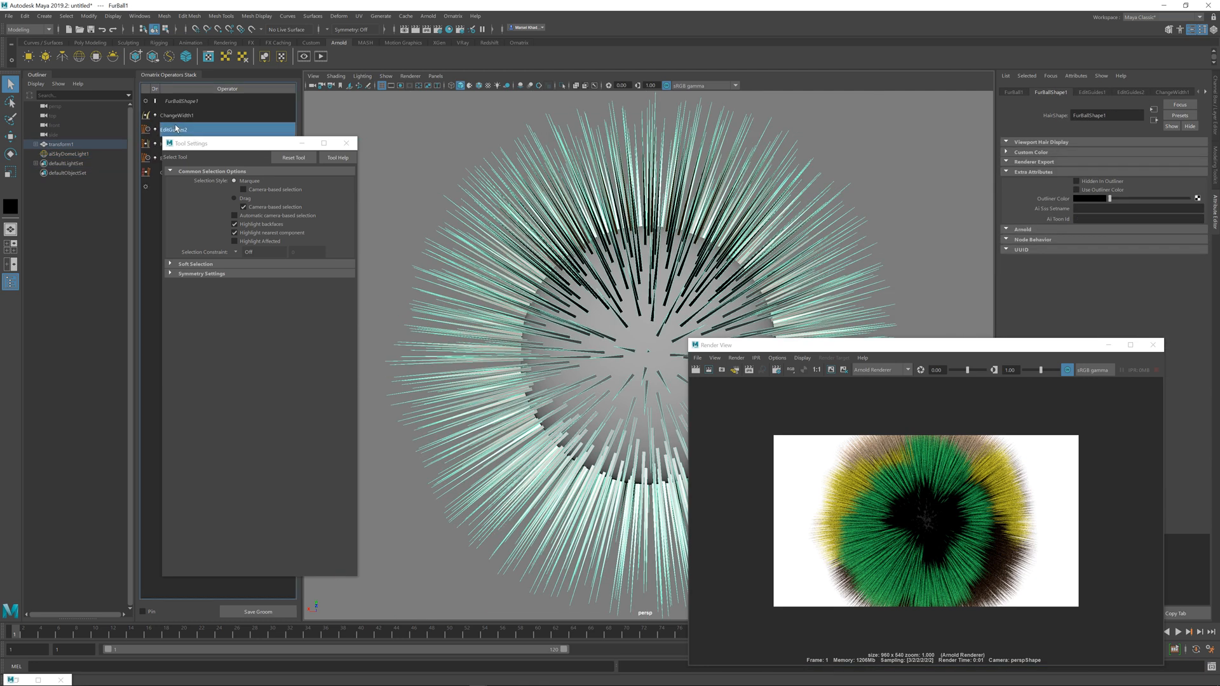
# Select EditGuides2 in the Operators Stack so the viewport shows the painted colours again
pyautogui.click(176, 129)
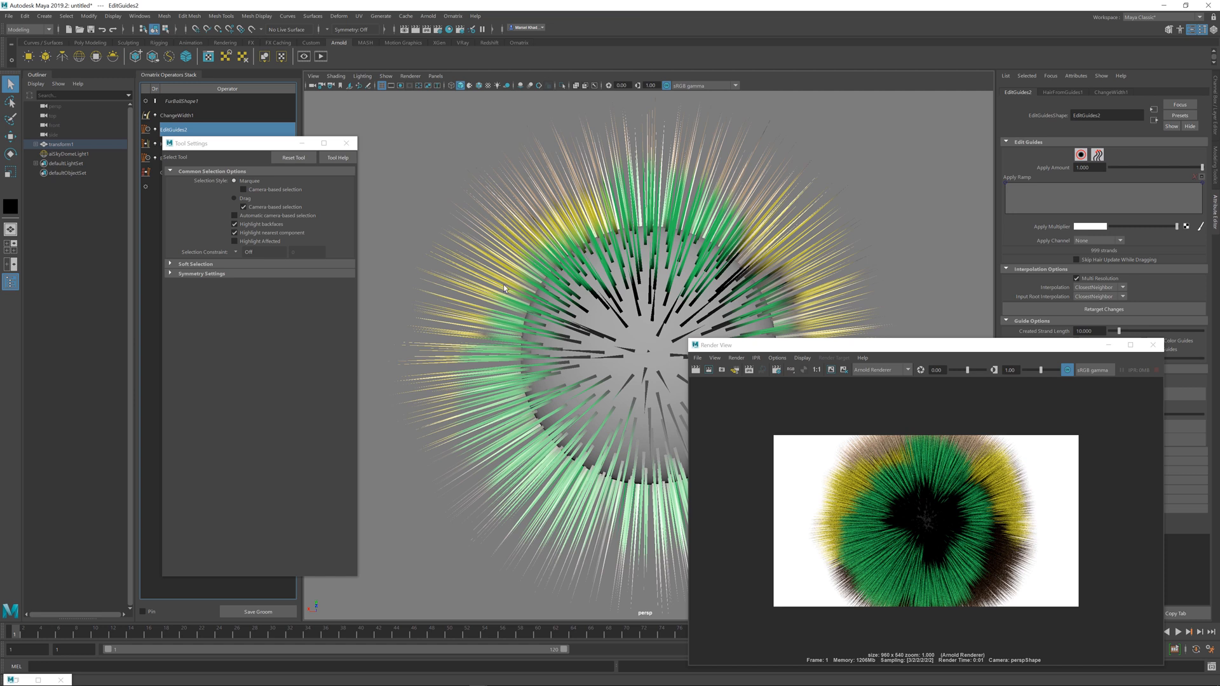
pyautogui.moveTo(783, 278)
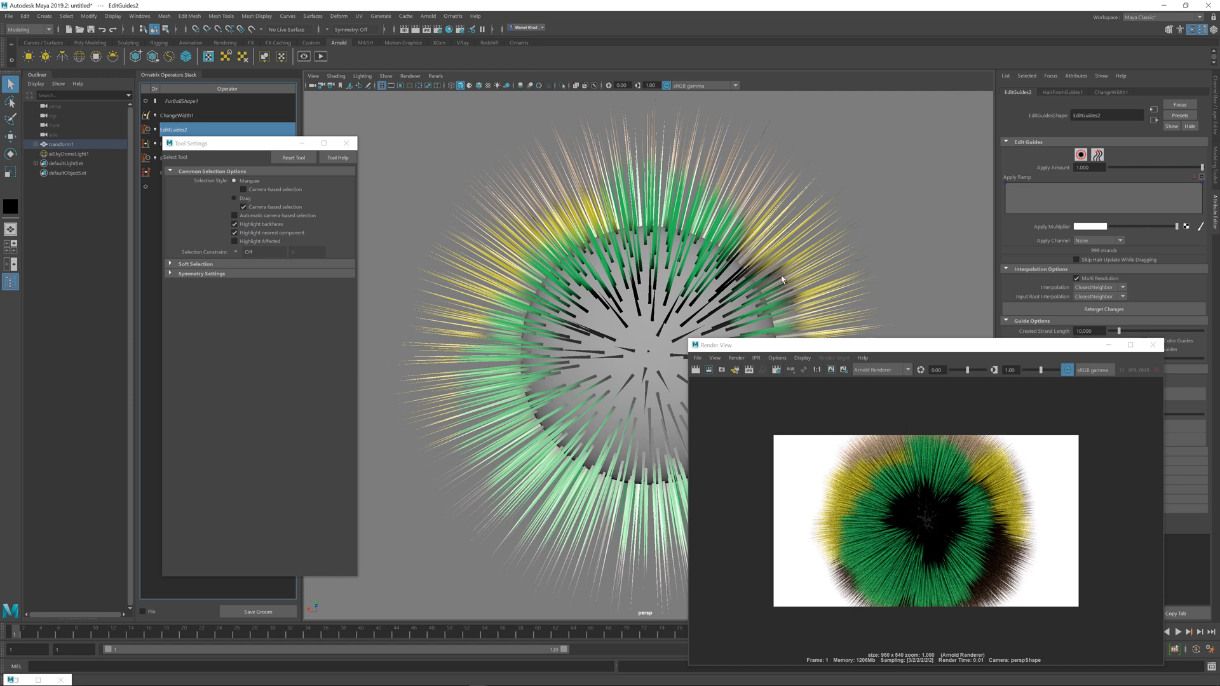